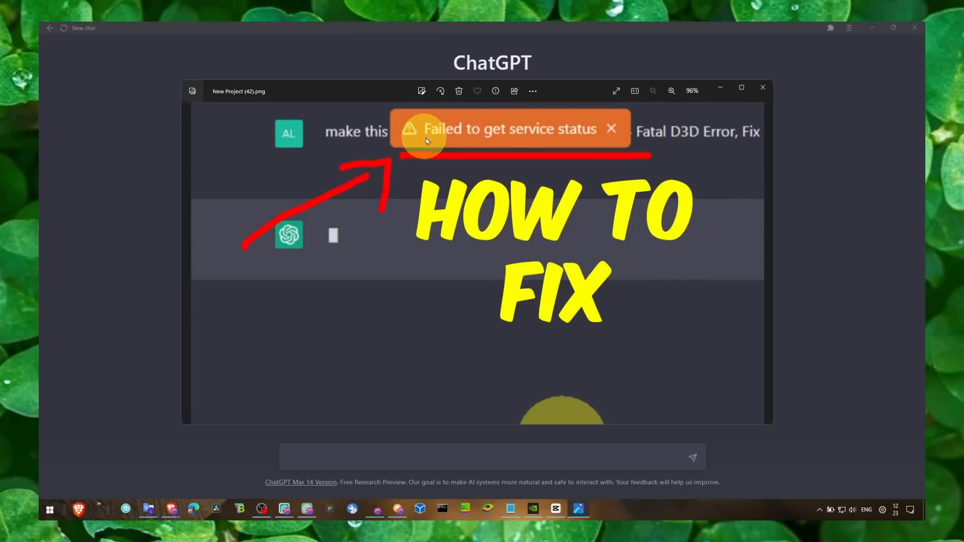
{"action": "mouse_move", "coordinate": [531, 171]}
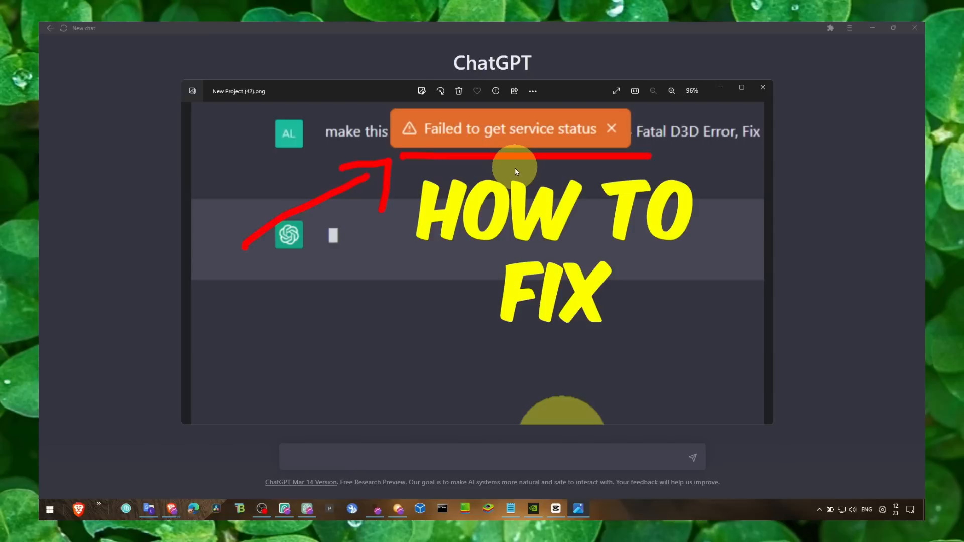
{"action": "mouse_move", "coordinate": [720, 87]}
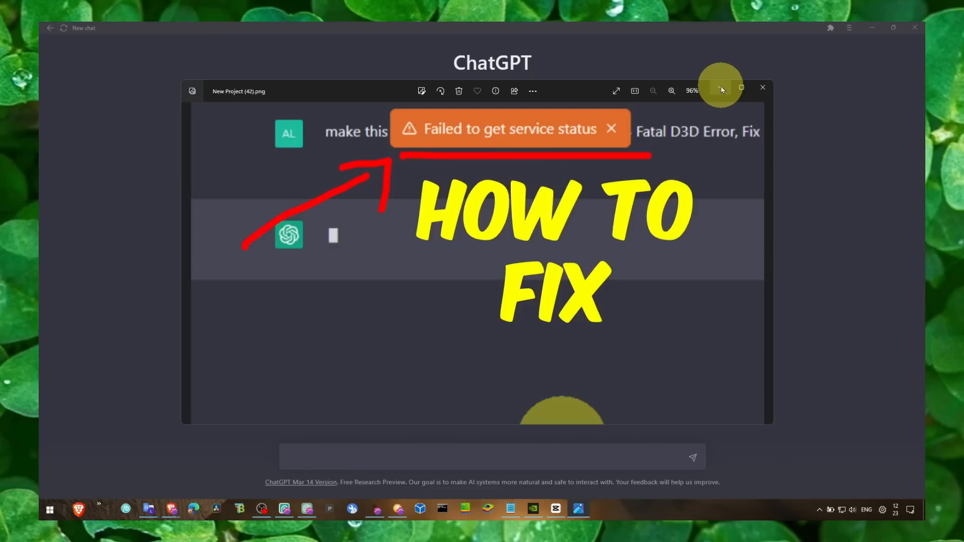
- Minimize the error screenshot and type 'HOW to fix' into the ChatGPT message box
{"action": "left_click", "coordinate": [763, 86]}
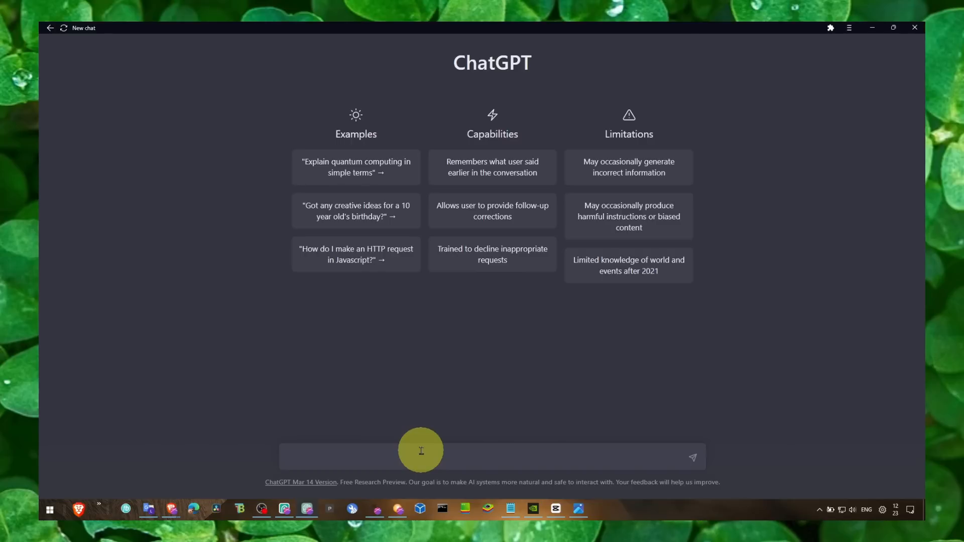
{"action": "type", "text": "HOW"}
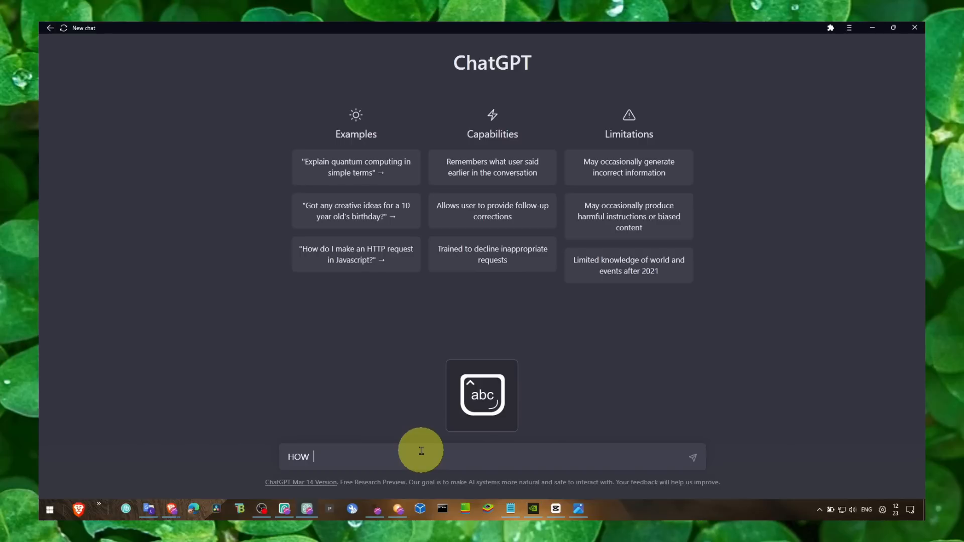
{"action": "type", "text": "to fix"}
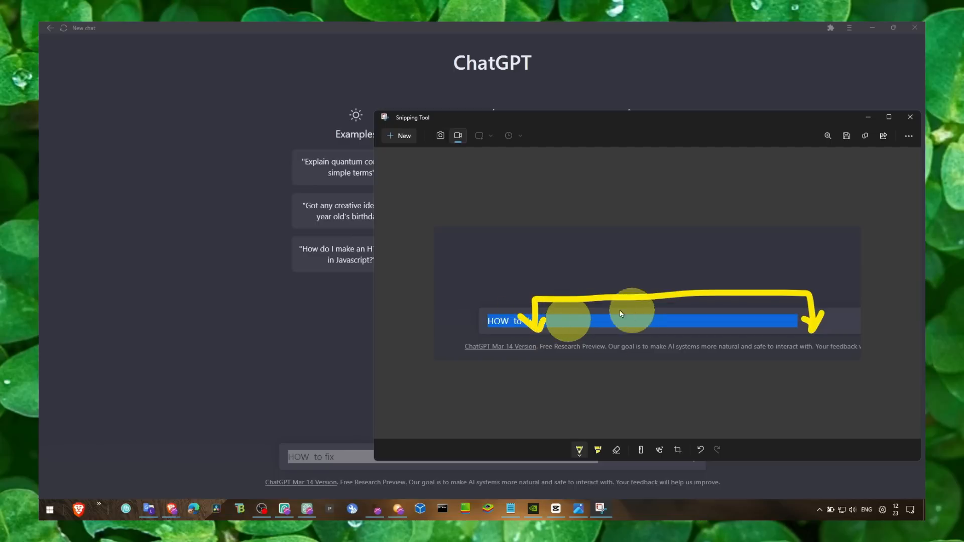
{"action": "mouse_move", "coordinate": [611, 331]}
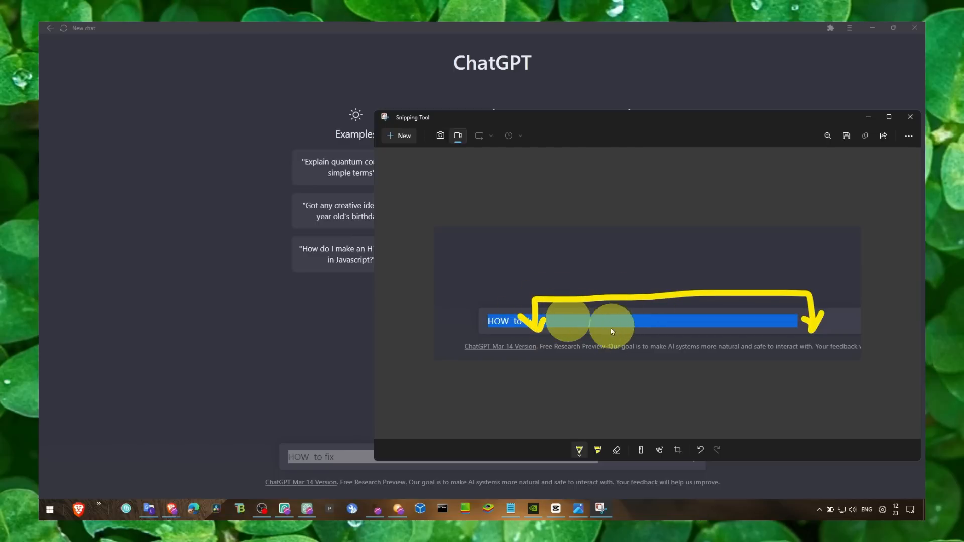
{"action": "mouse_move", "coordinate": [532, 350]}
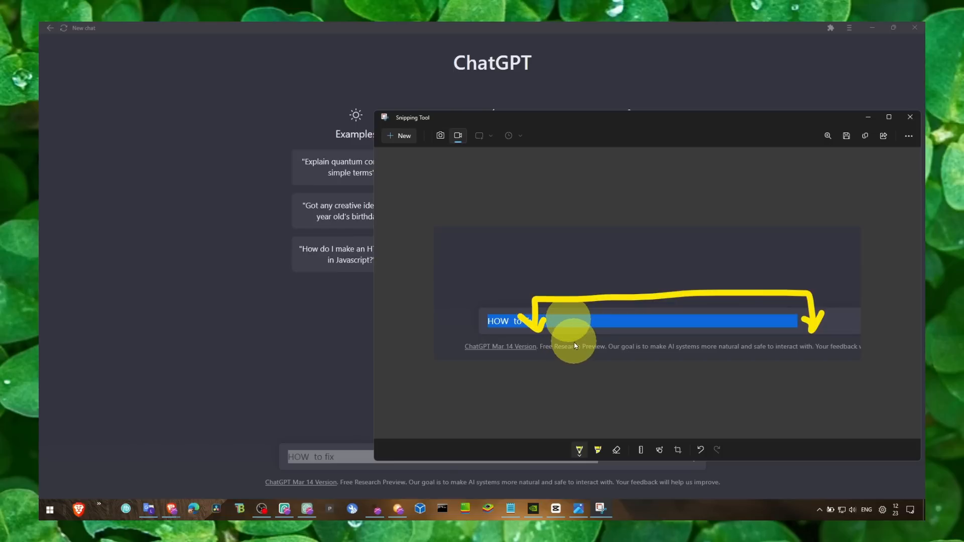
{"action": "mouse_move", "coordinate": [808, 309]}
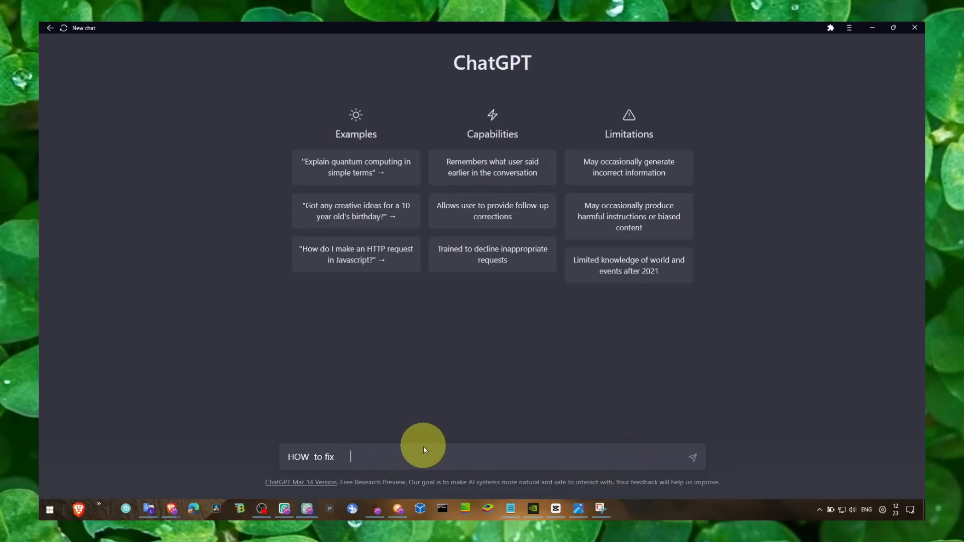
{"action": "mouse_move", "coordinate": [334, 458]}
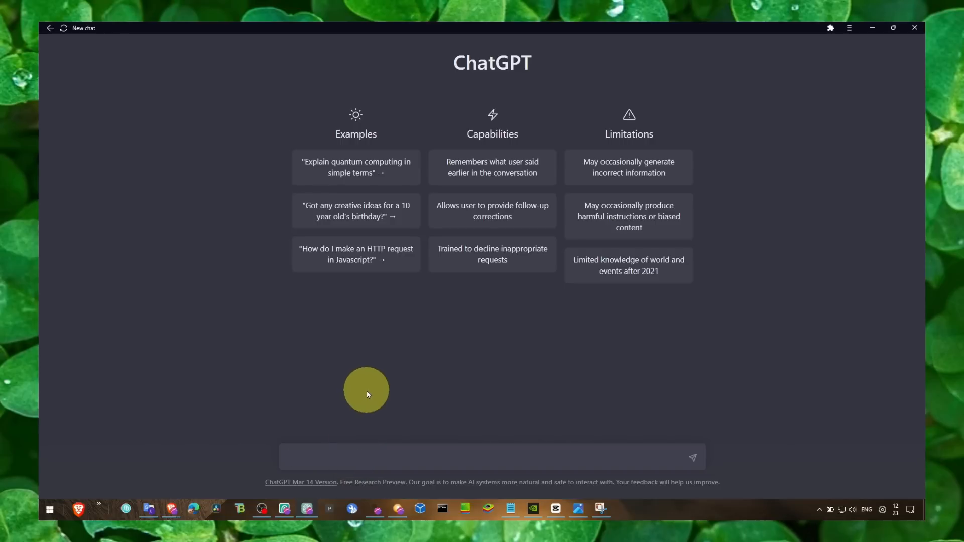
{"action": "mouse_move", "coordinate": [480, 302]}
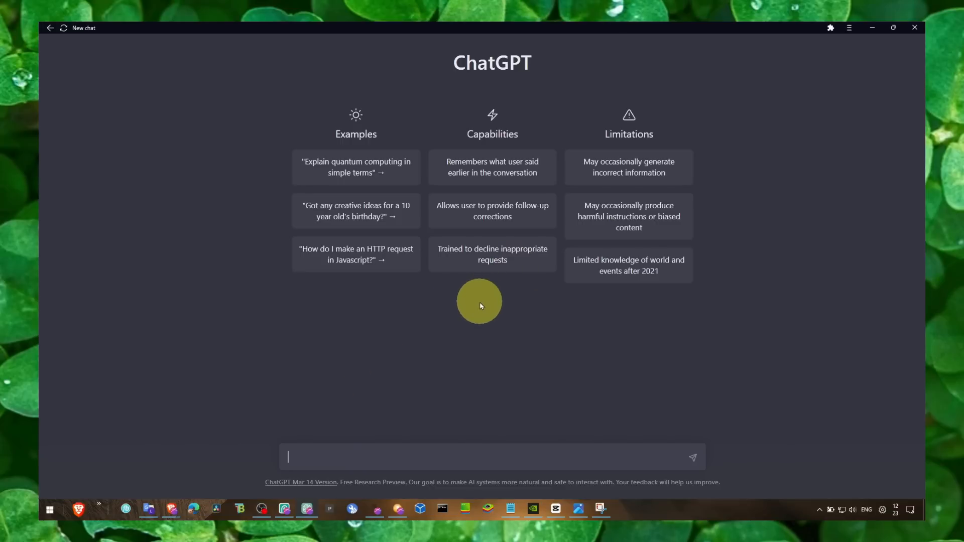
- Type 'ctrl+r' into the ChatGPT message box as the refresh shortcut
{"action": "type", "text": "ctrl"}
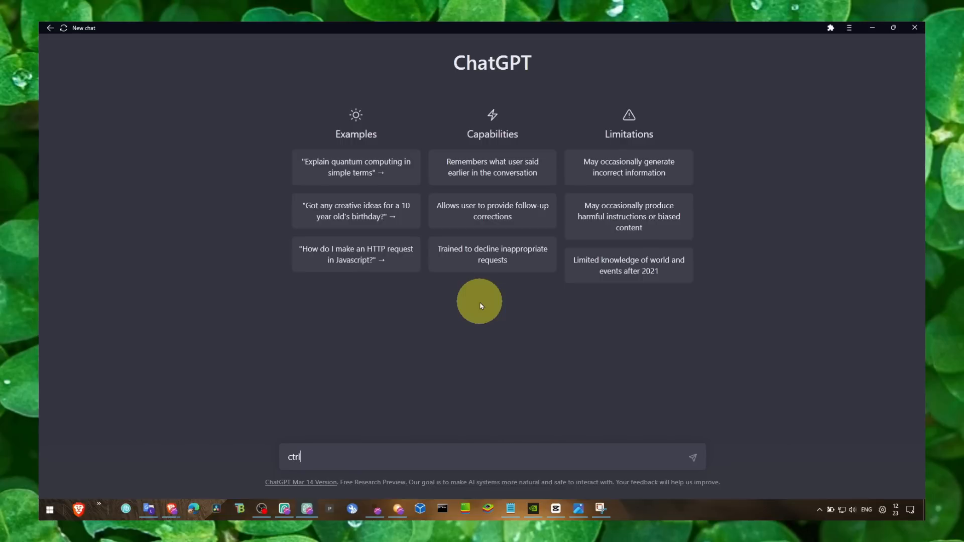
{"action": "type", "text": "+"}
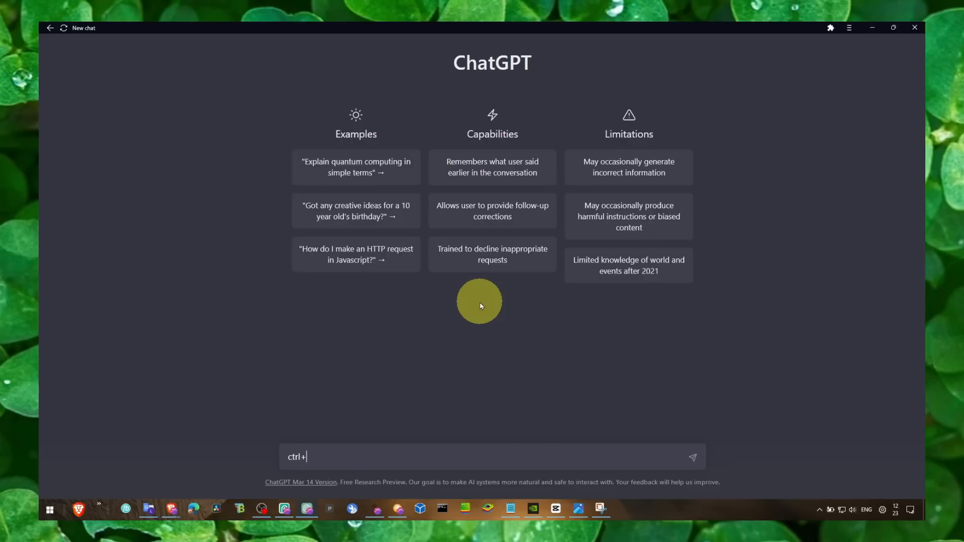
{"action": "type", "text": "r"}
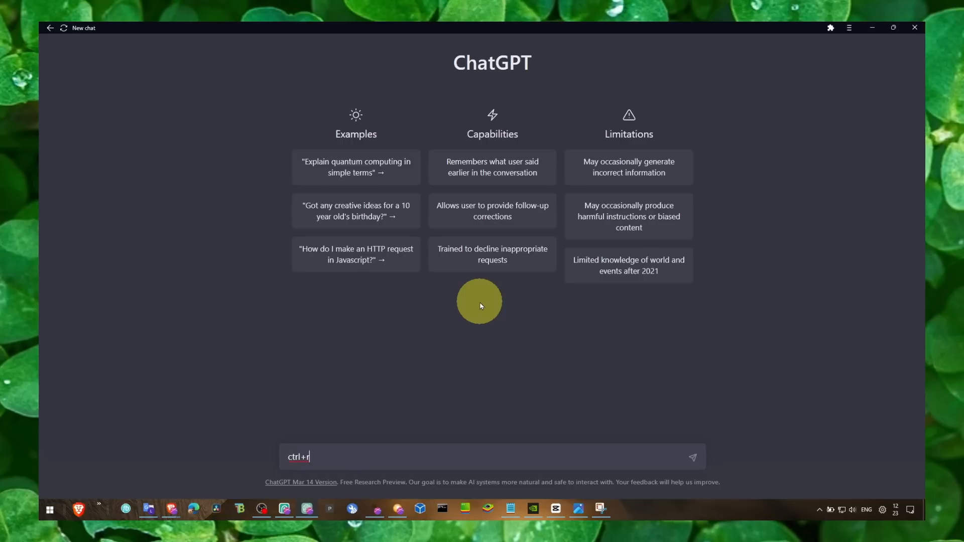
{"action": "mouse_move", "coordinate": [261, 474]}
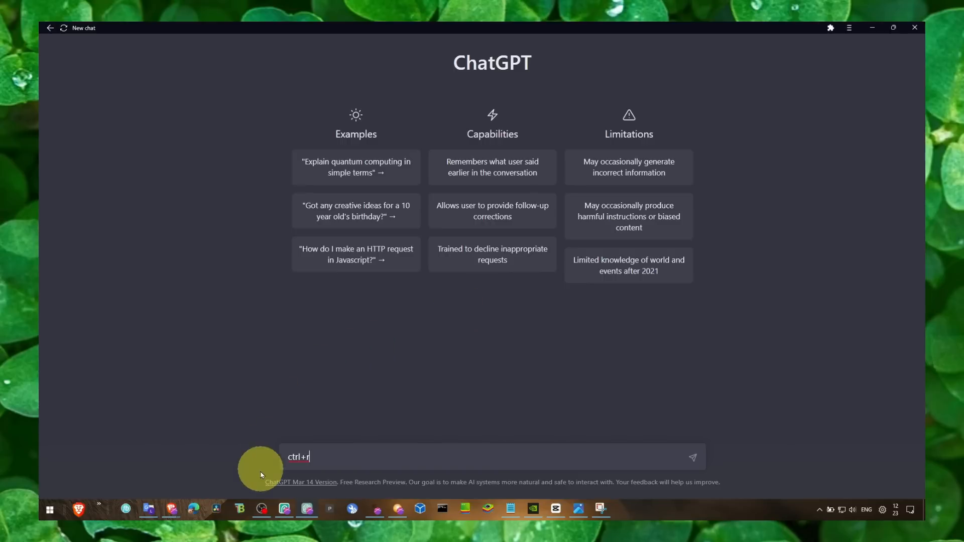